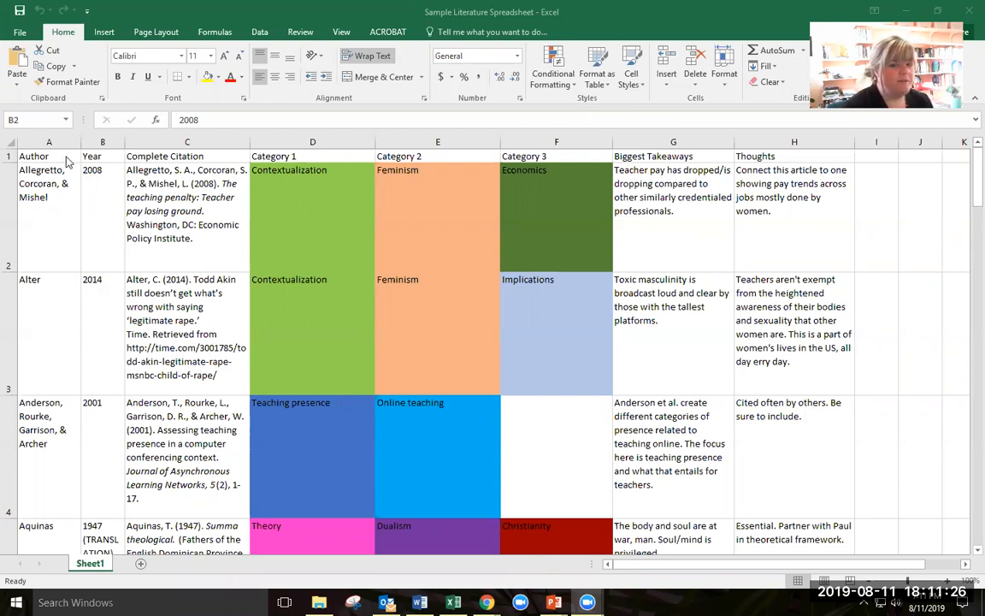
pyautogui.moveTo(59, 221)
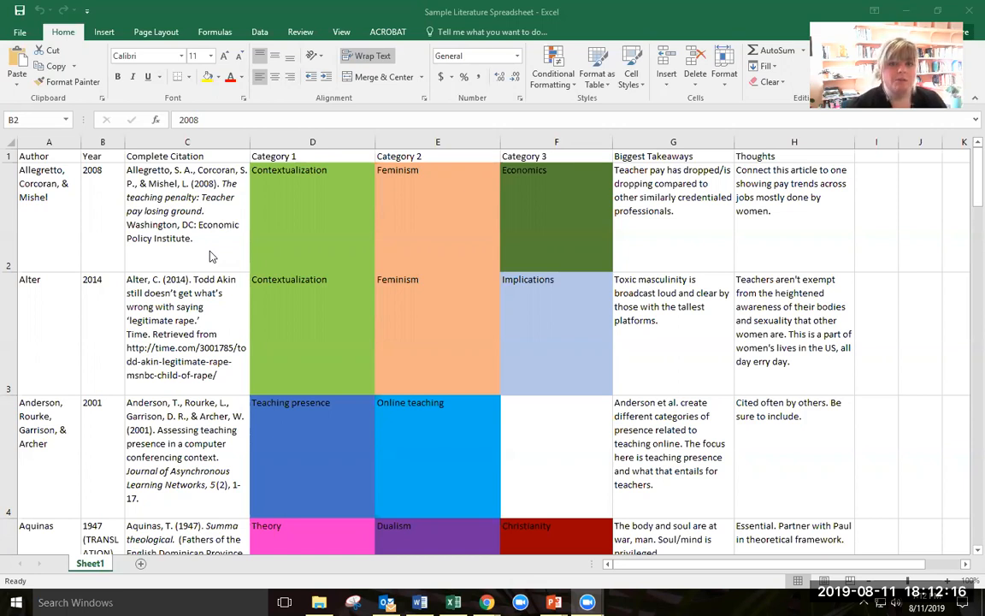
pyautogui.moveTo(284, 223)
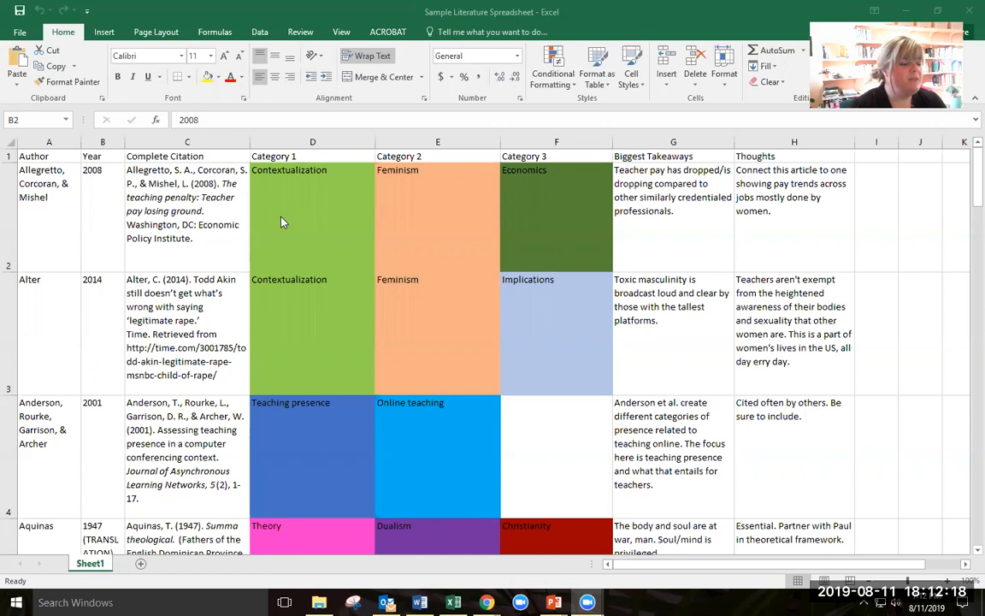
pyautogui.moveTo(323, 161)
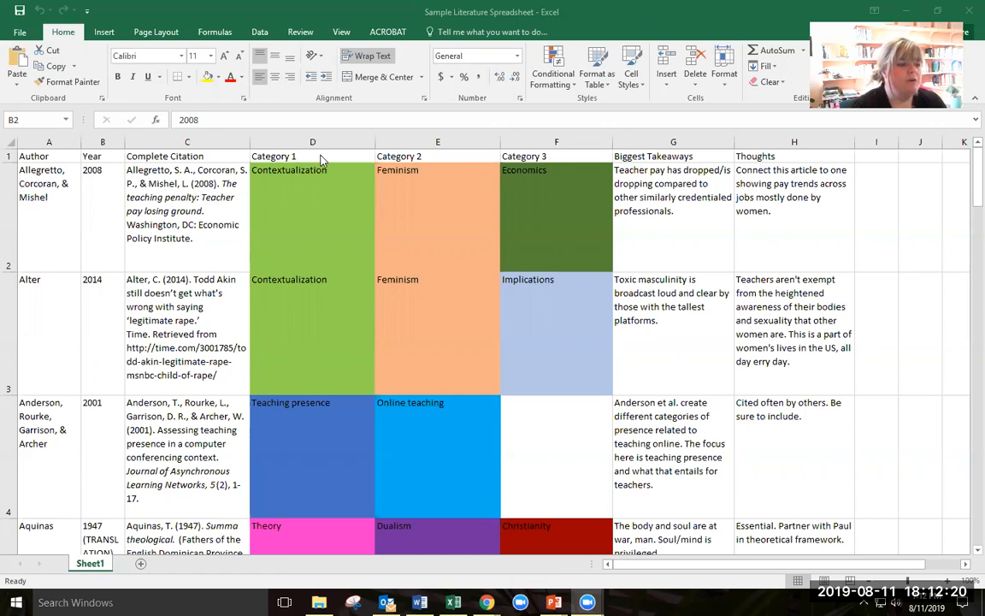
pyautogui.moveTo(561, 164)
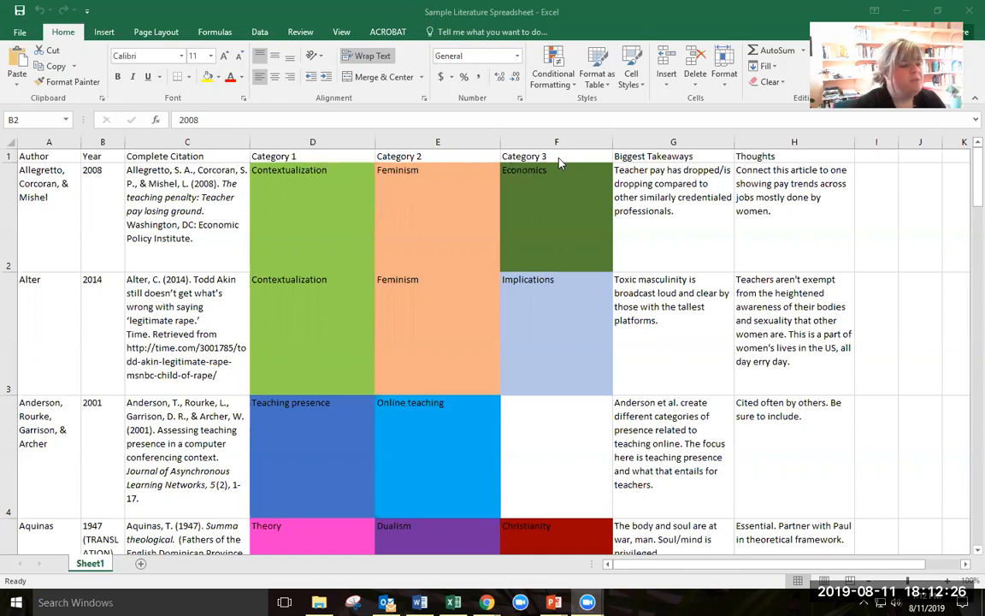
pyautogui.moveTo(345, 228)
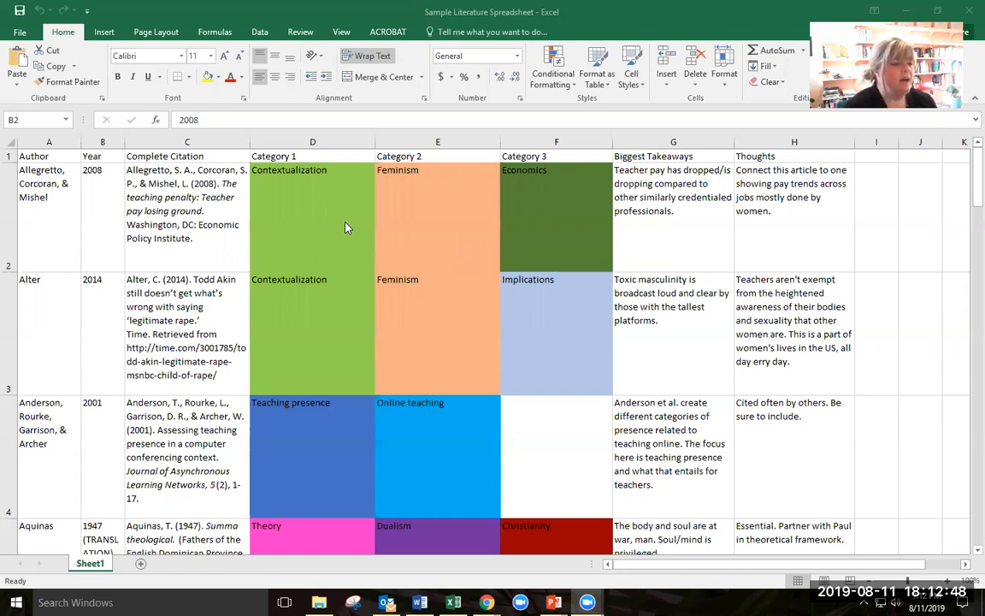
pyautogui.moveTo(514, 386)
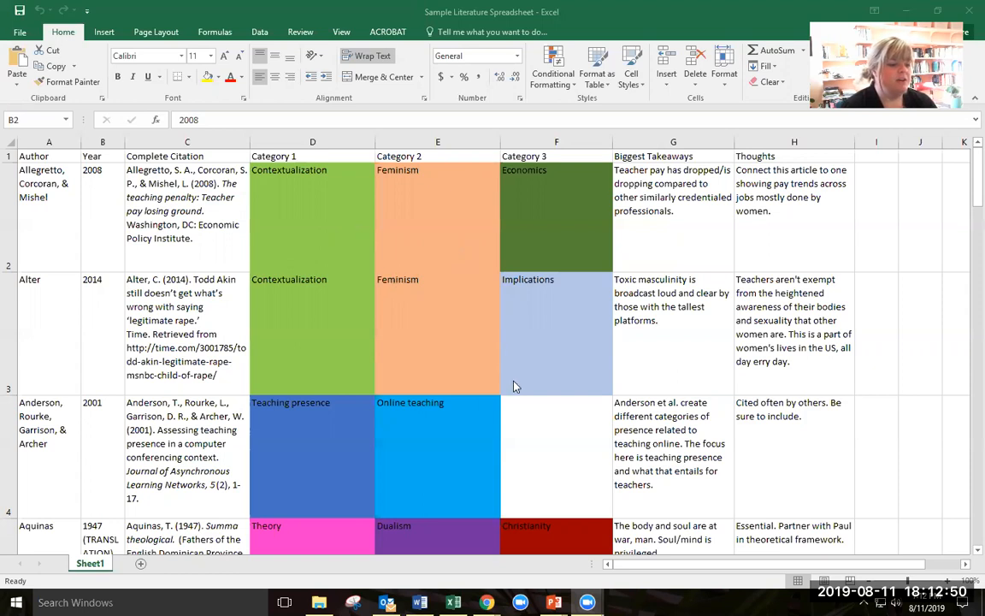
pyautogui.moveTo(492, 409)
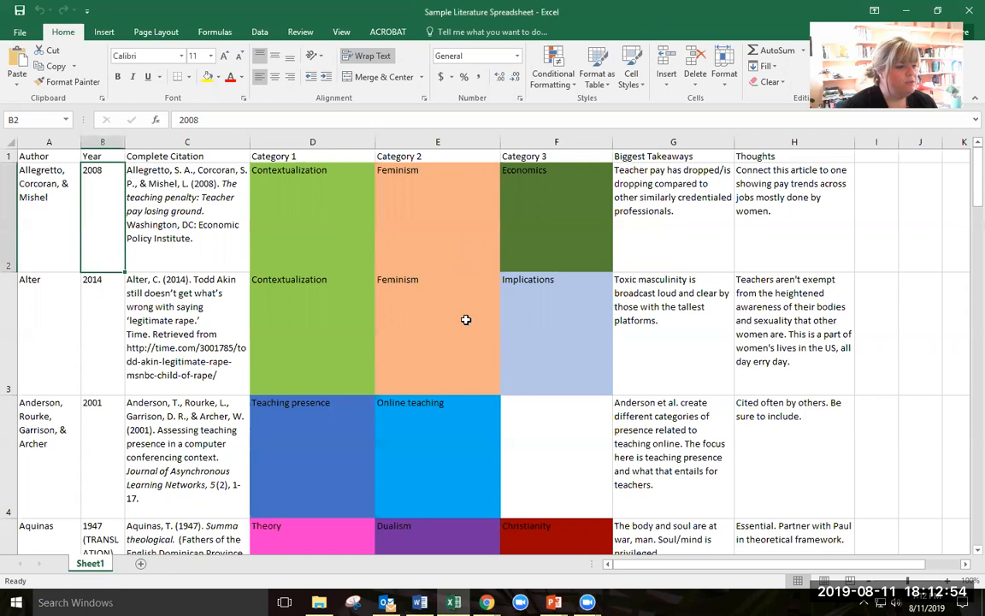
pyautogui.scroll(-3)
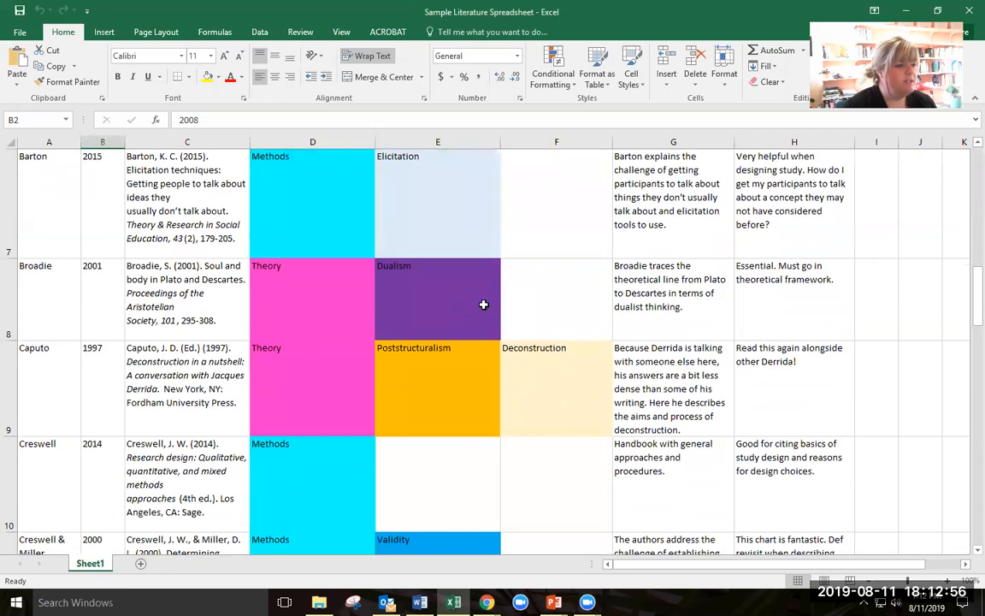
pyautogui.moveTo(498, 294)
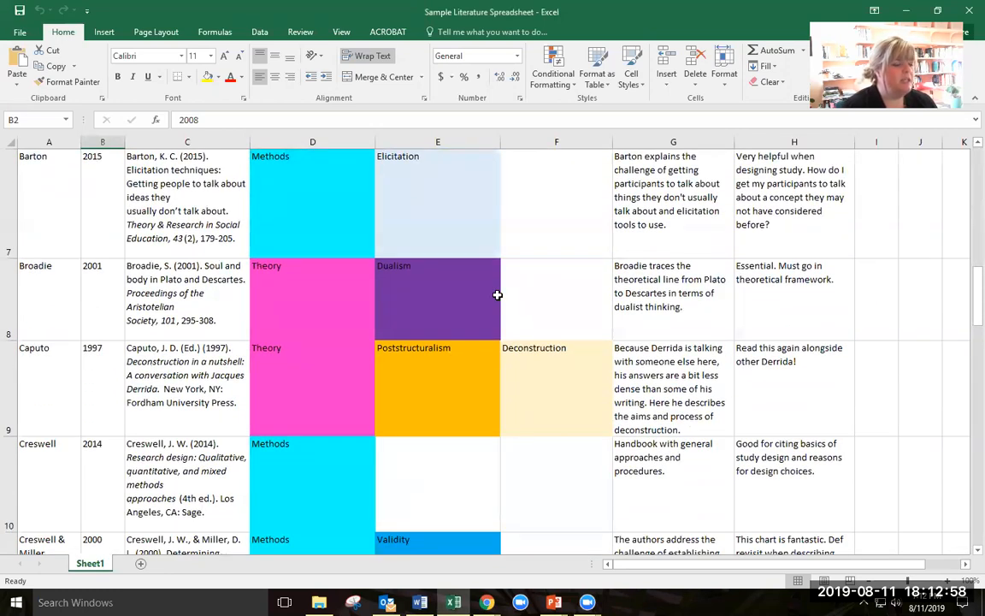
pyautogui.moveTo(493, 284)
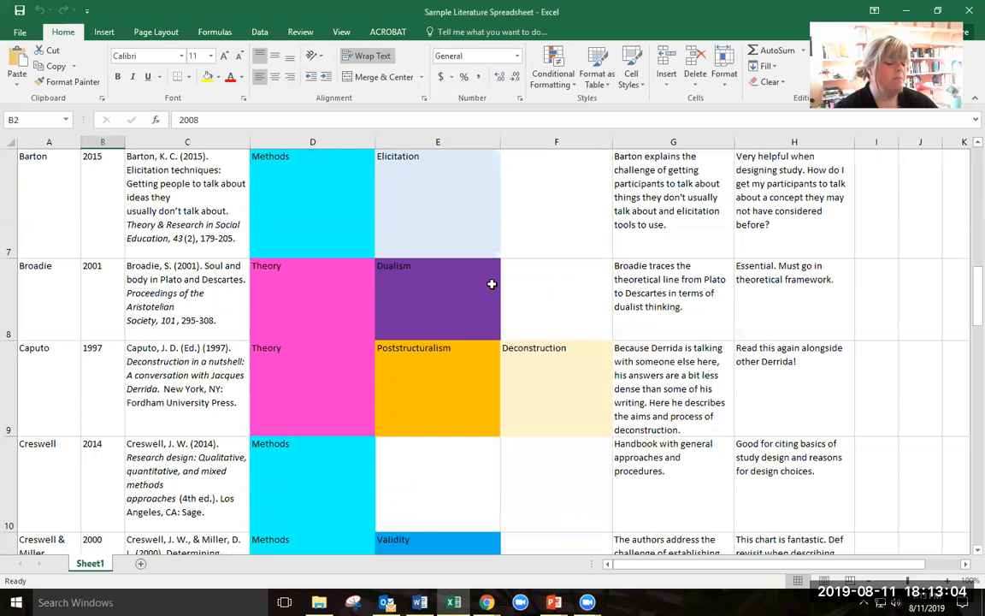
pyautogui.moveTo(346, 205)
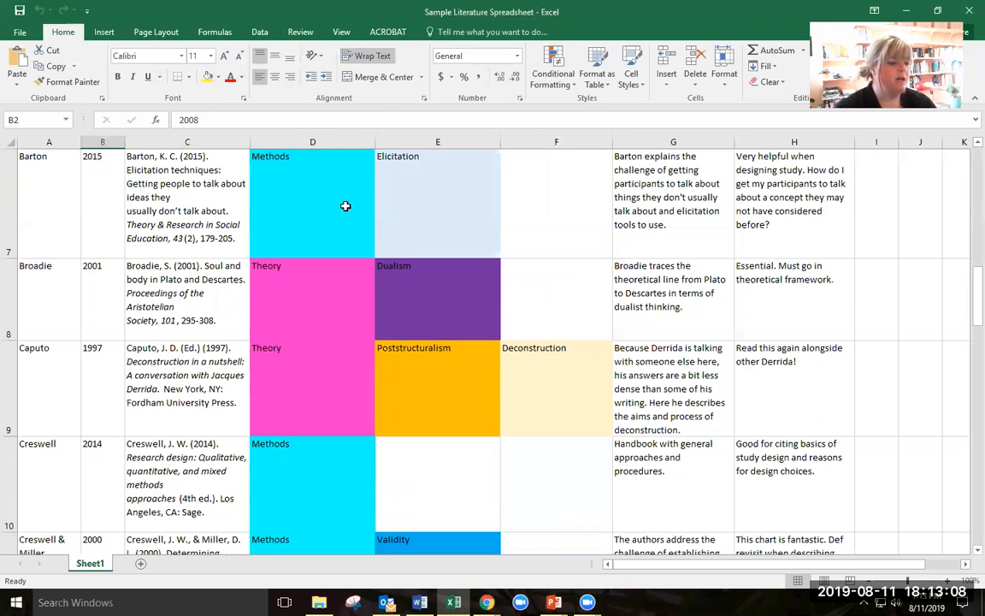
pyautogui.scroll(-3)
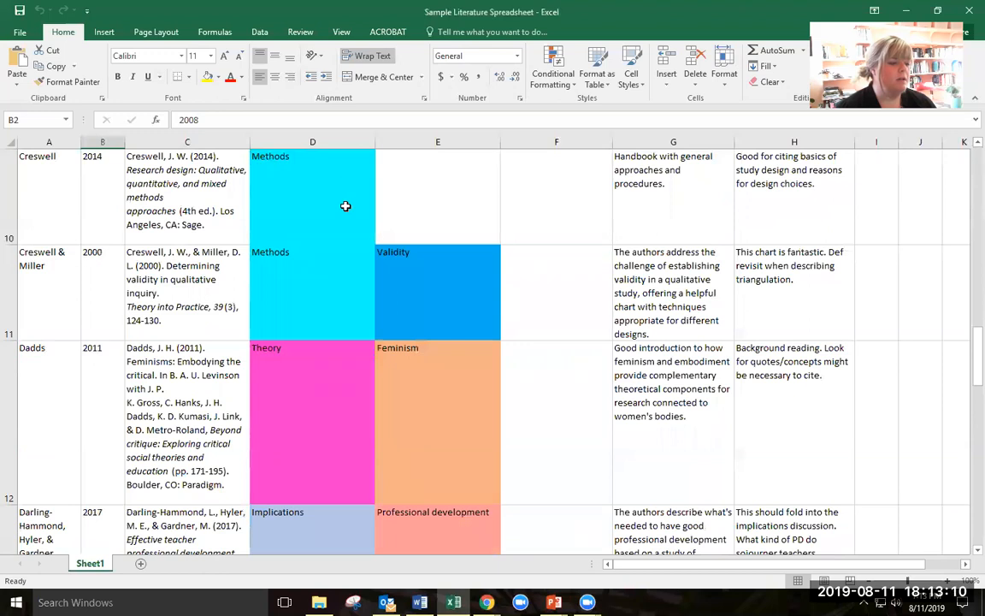
pyautogui.scroll(-3)
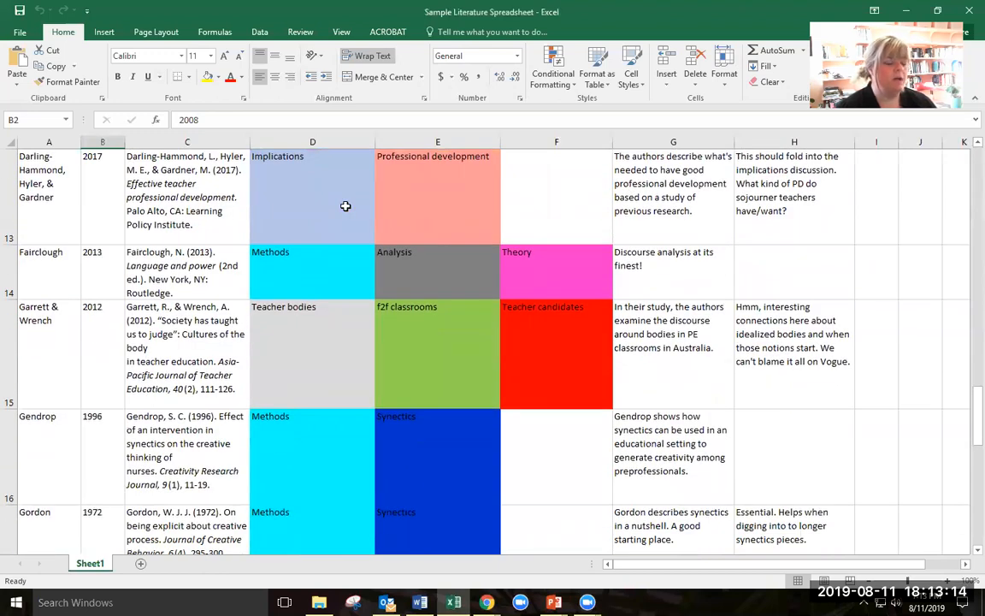
pyautogui.scroll(3)
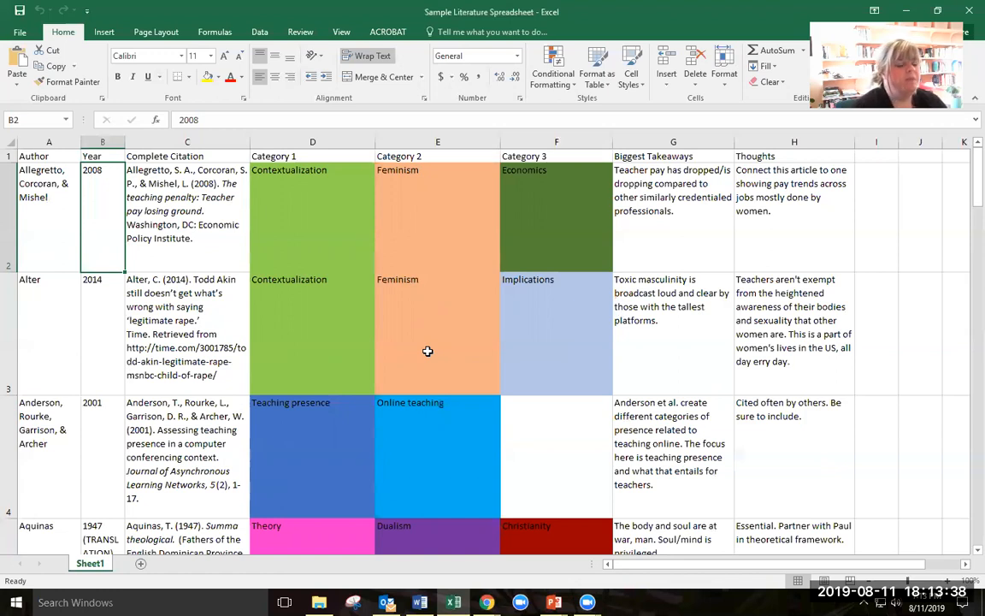
pyautogui.click(674, 155)
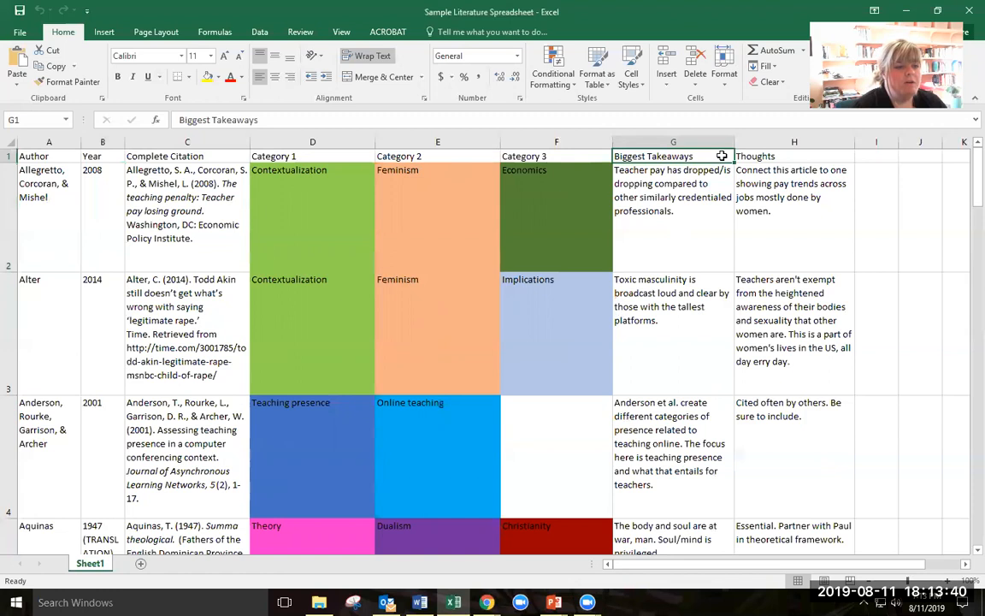
pyautogui.moveTo(835, 159)
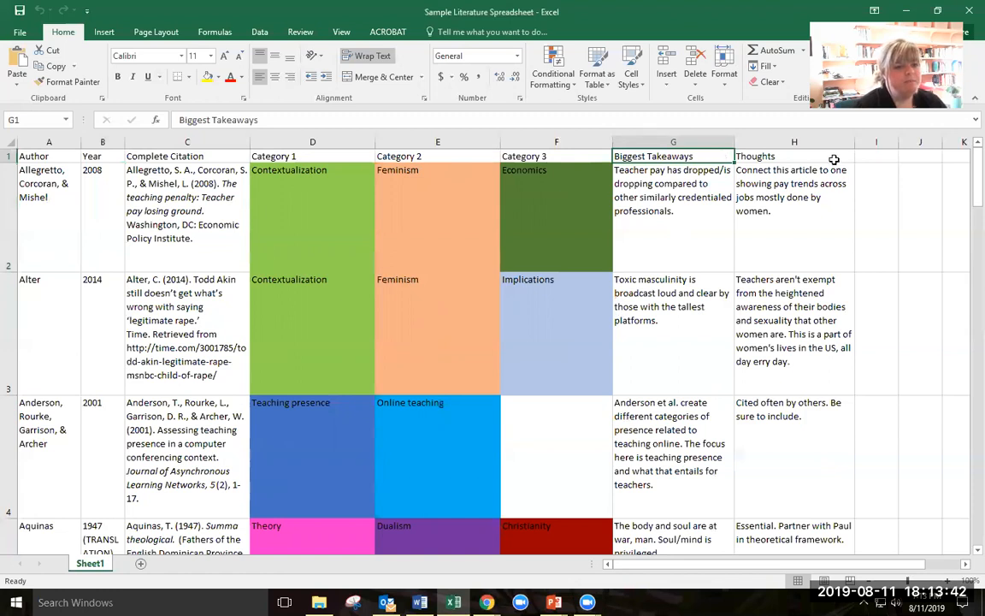
pyautogui.click(793, 156)
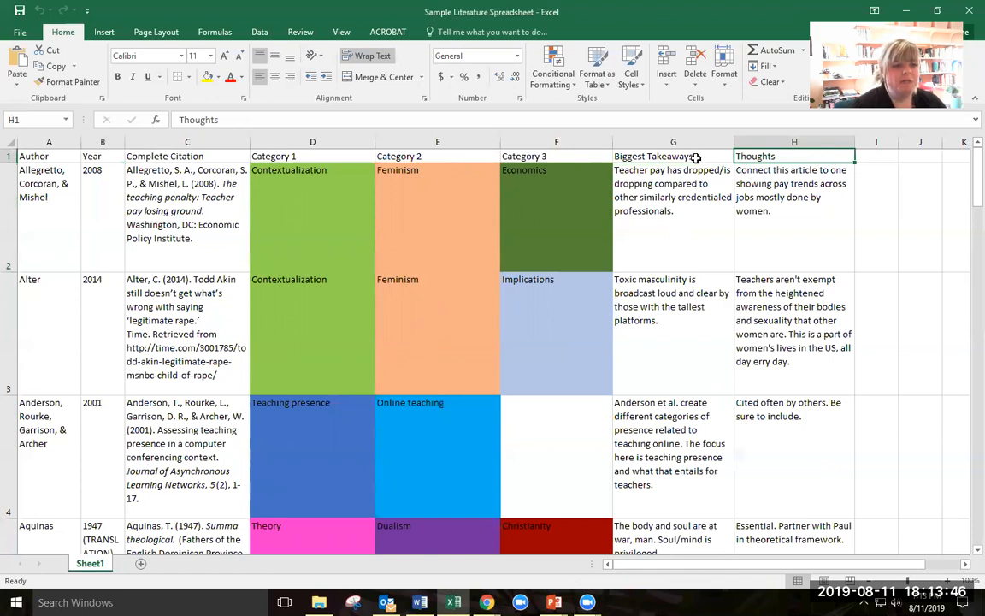
pyautogui.click(674, 156)
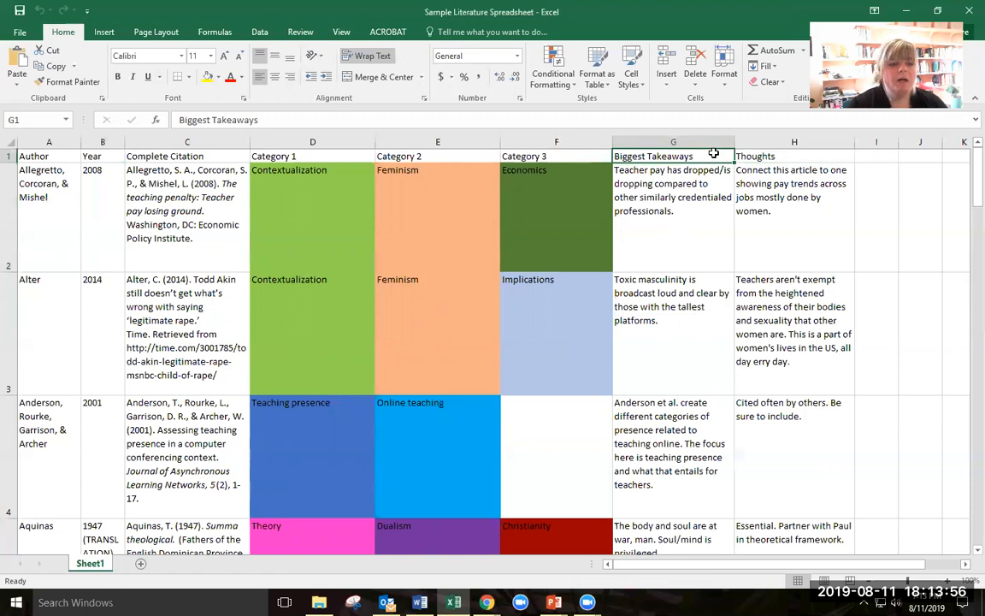
pyautogui.click(794, 155)
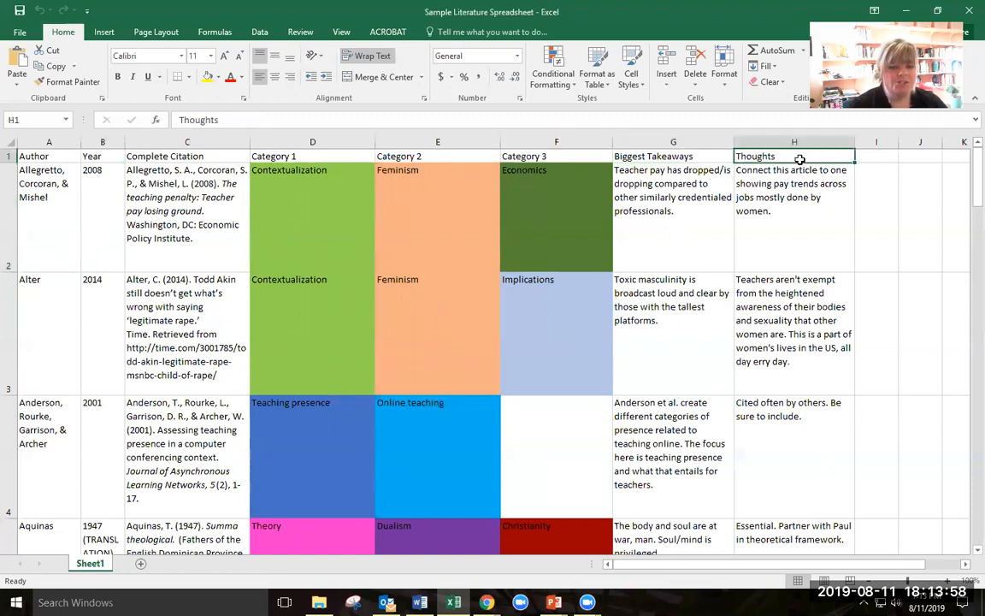